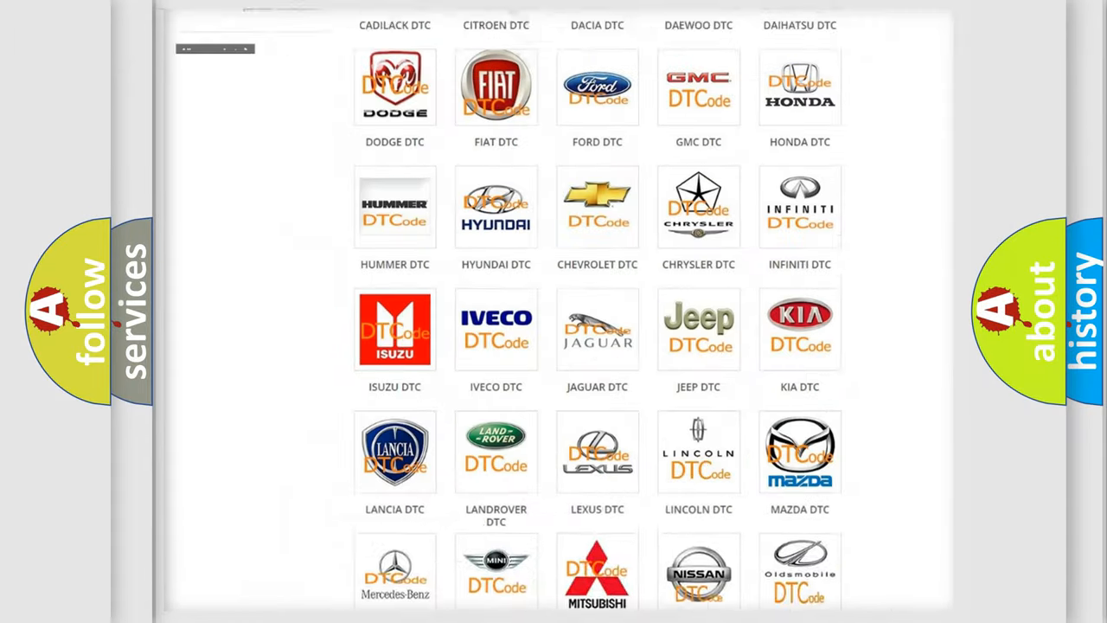
Open the FIAT logo's DTC page from the brand grid and skim its trouble-code list
{"action": "scroll", "scroll_direction": "up", "scroll_amount": 3}
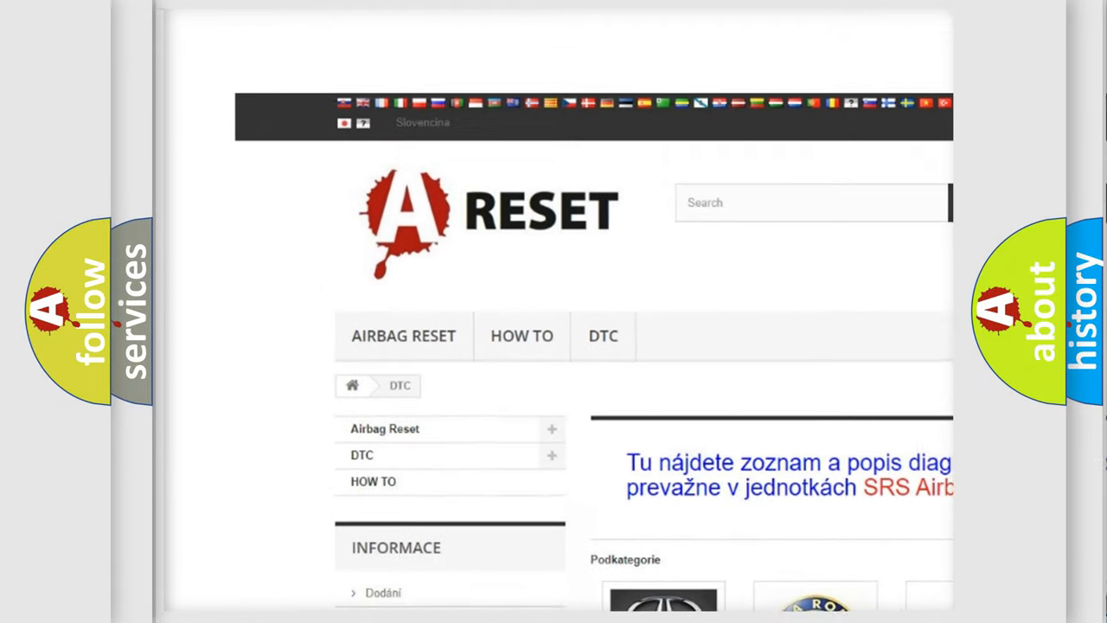
{"action": "scroll", "scroll_direction": "up", "scroll_amount": 3}
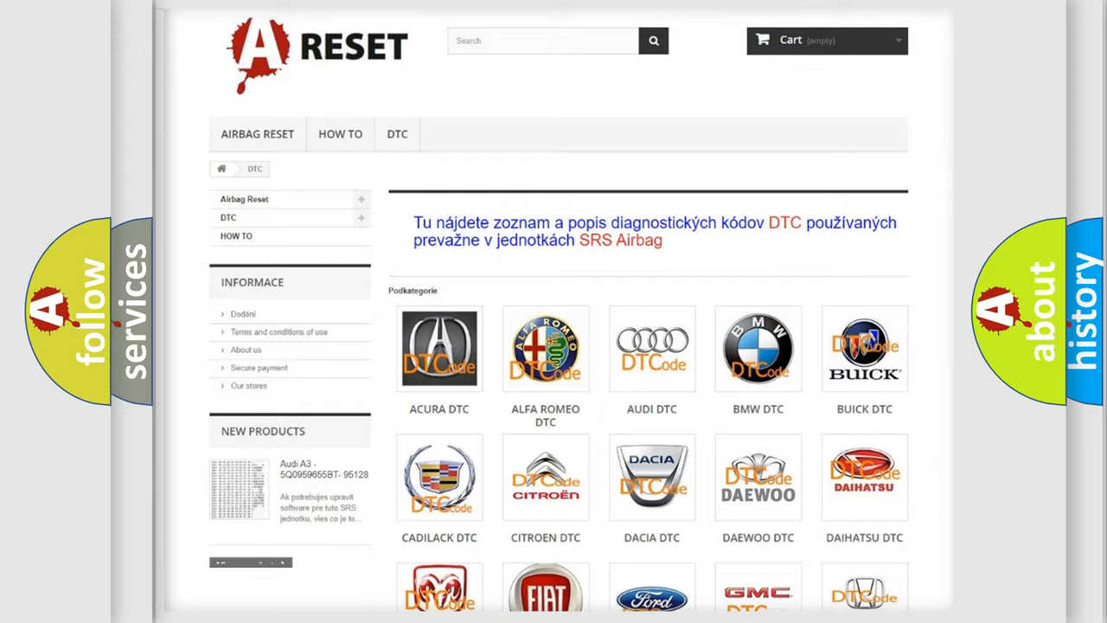
{"action": "scroll", "scroll_direction": "down", "scroll_amount": 3}
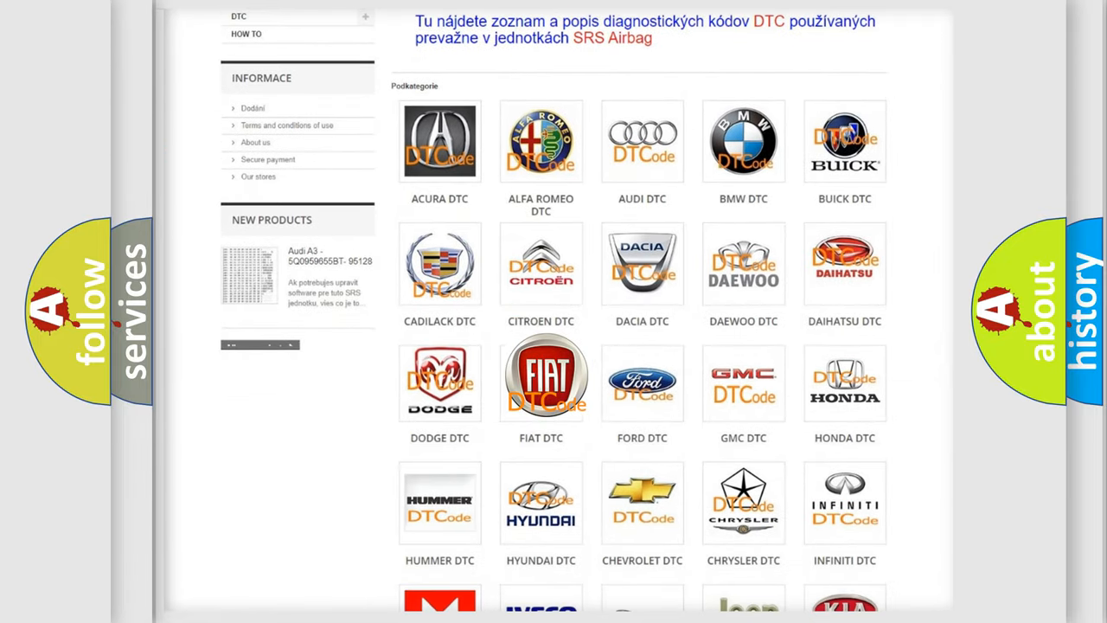
{"action": "left_click", "coordinate": [541, 376]}
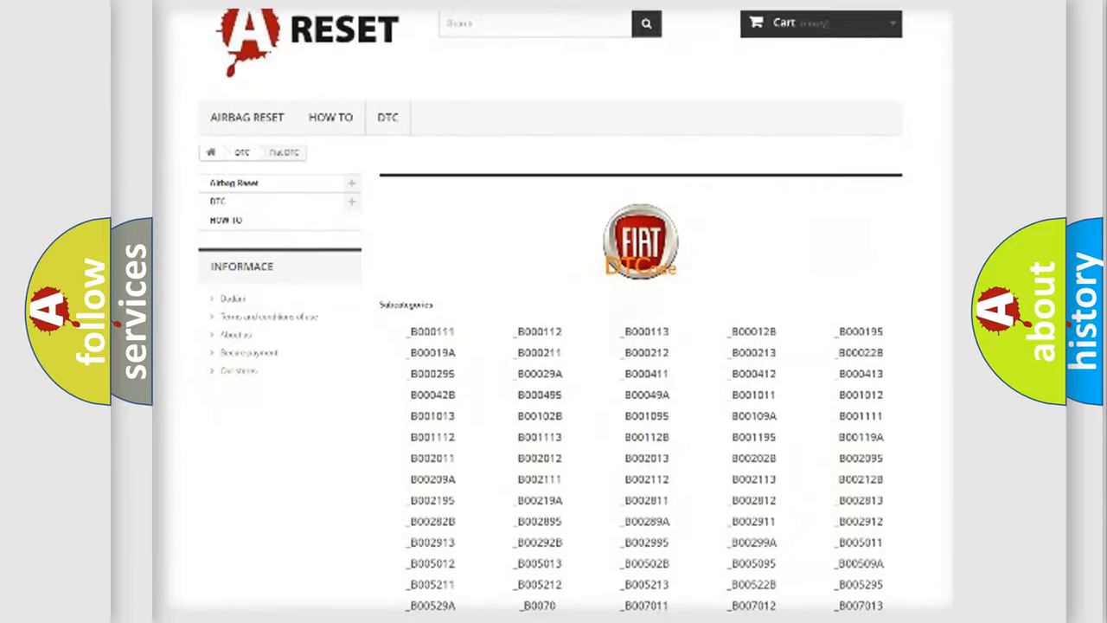
{"action": "scroll", "scroll_direction": "down", "scroll_amount": 3}
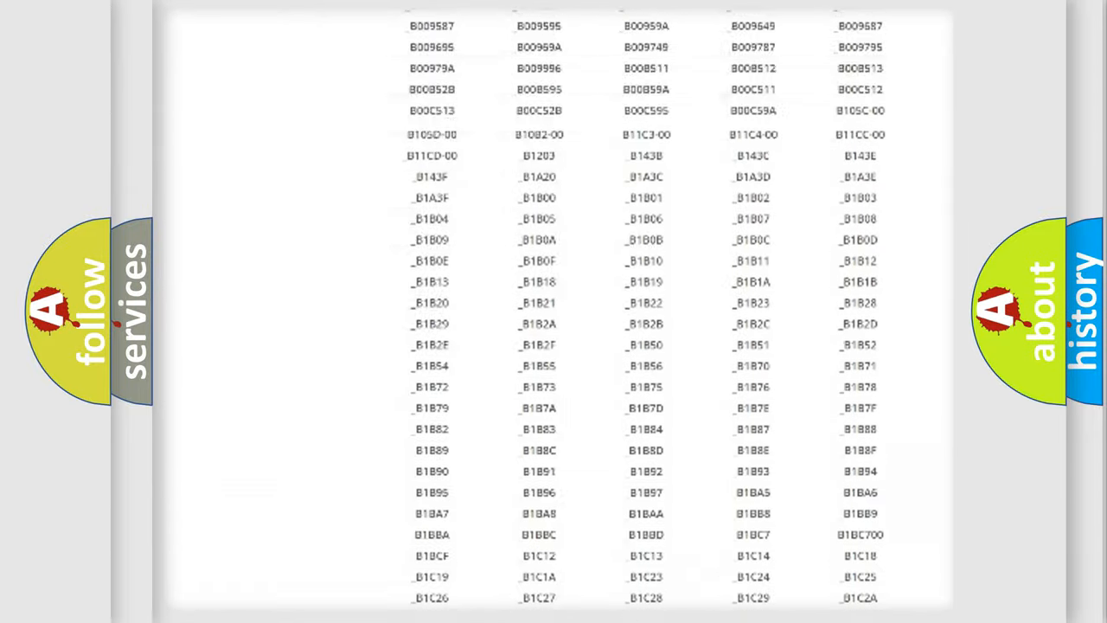
{"action": "scroll", "scroll_direction": "up", "scroll_amount": 3}
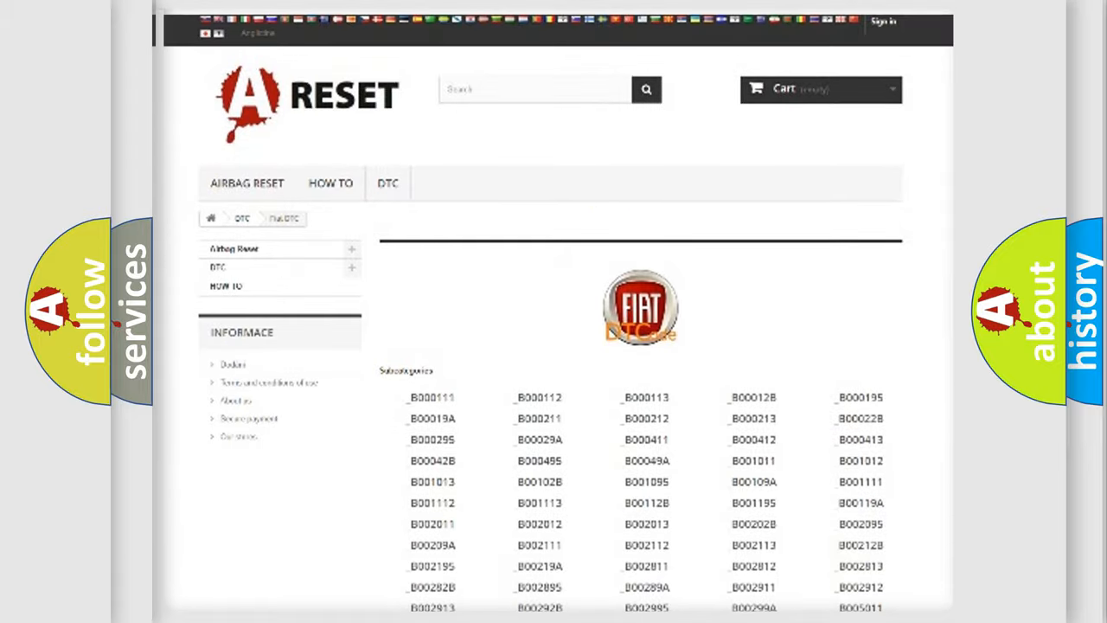